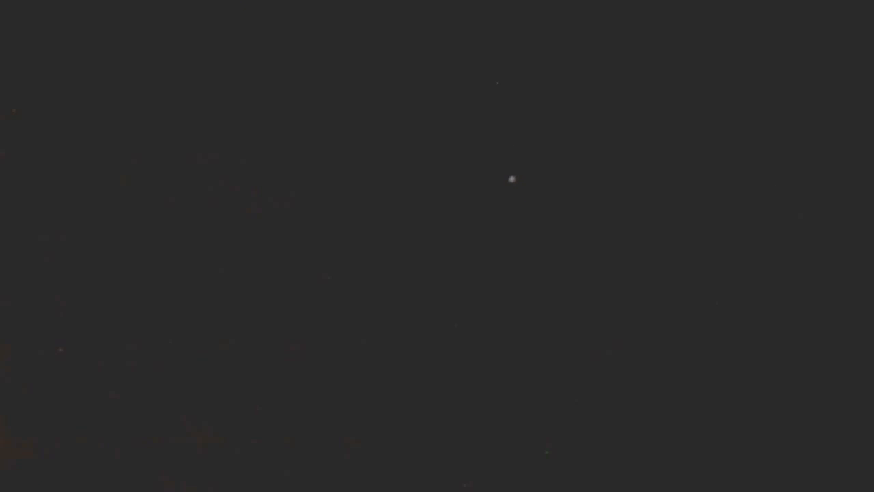
mouse_move(458, 181)
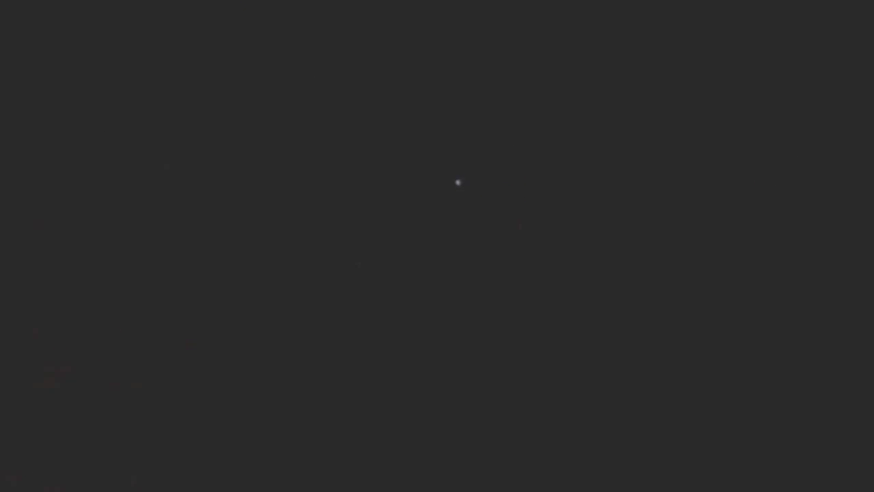